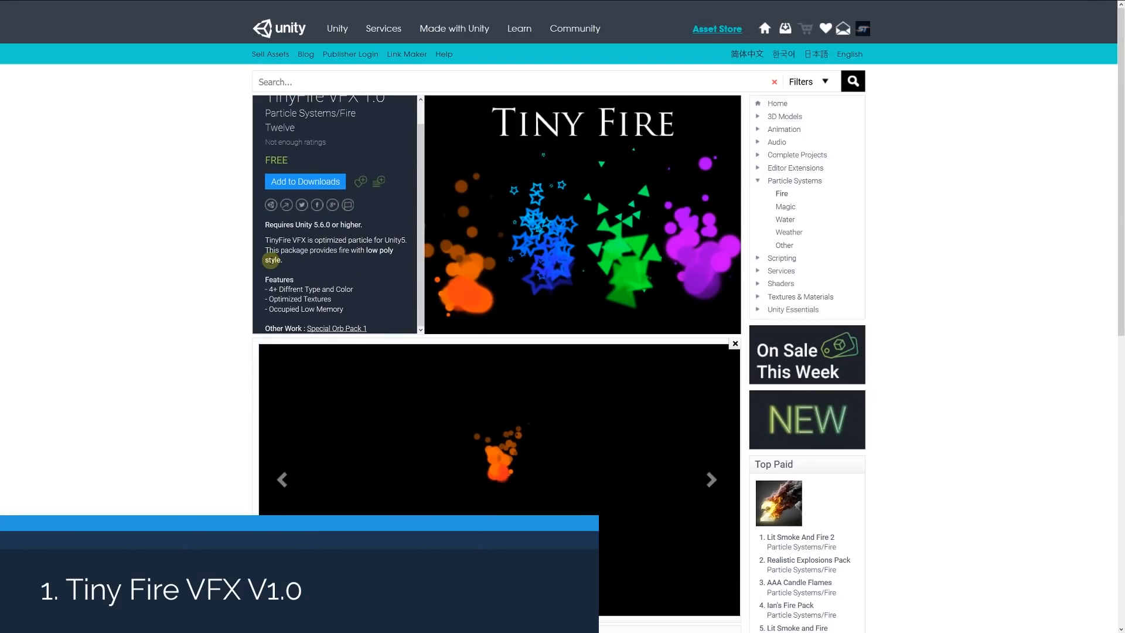
Step: Scroll the TinyFire VFX page past its features to the preview thumbnail strip
{"action": "scroll", "scroll_direction": "down", "scroll_amount": 3}
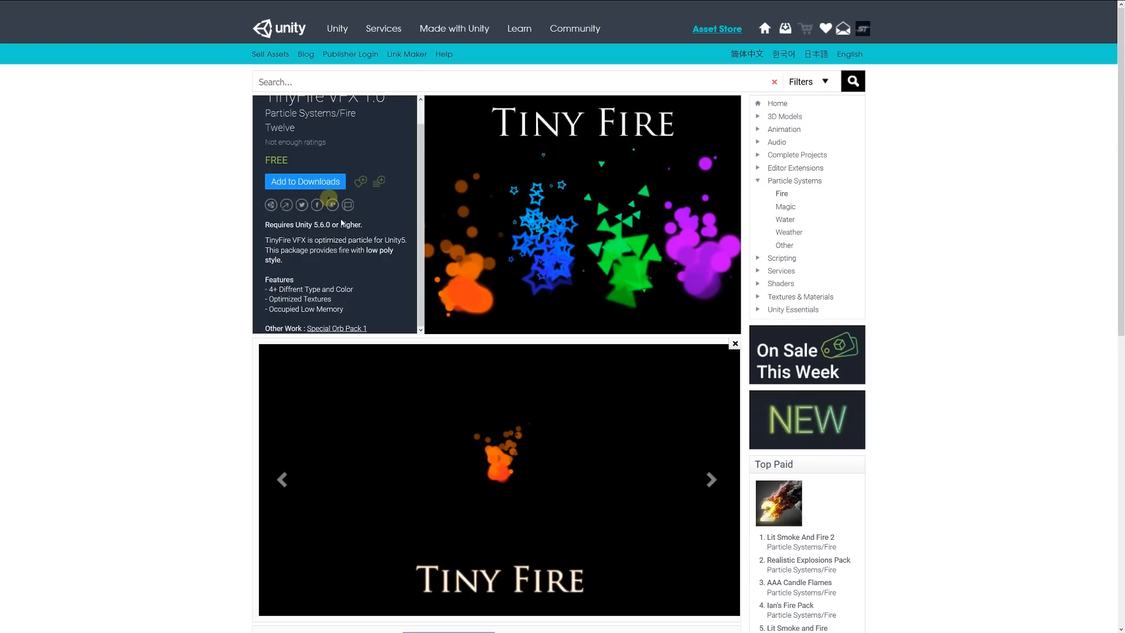
{"action": "scroll", "scroll_direction": "down", "scroll_amount": 3}
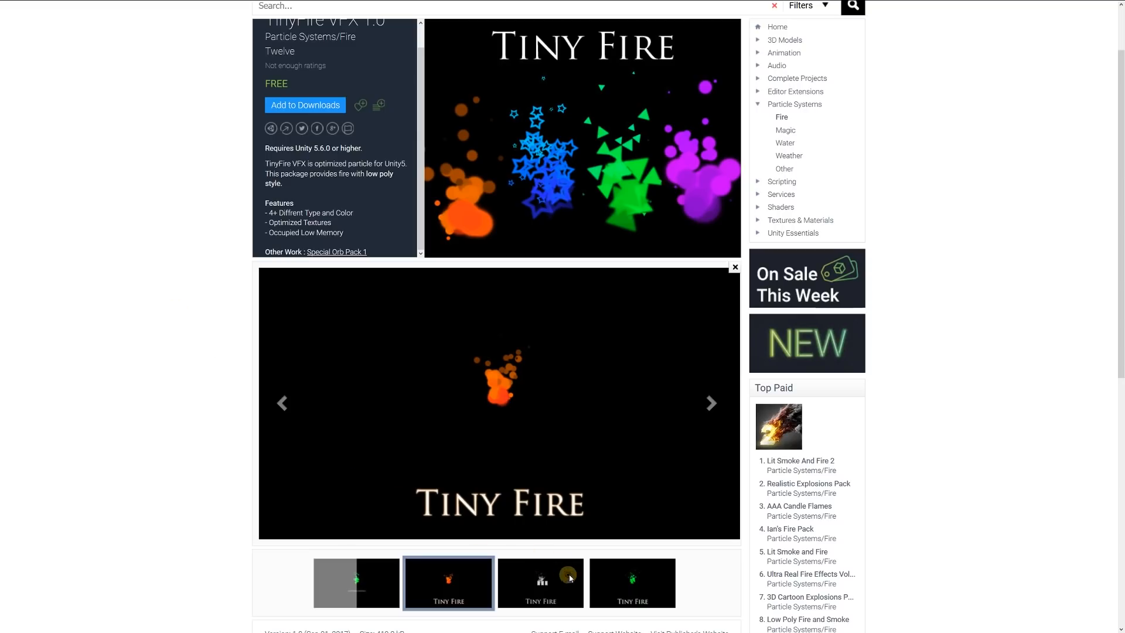
{"action": "left_click", "coordinate": [632, 582]}
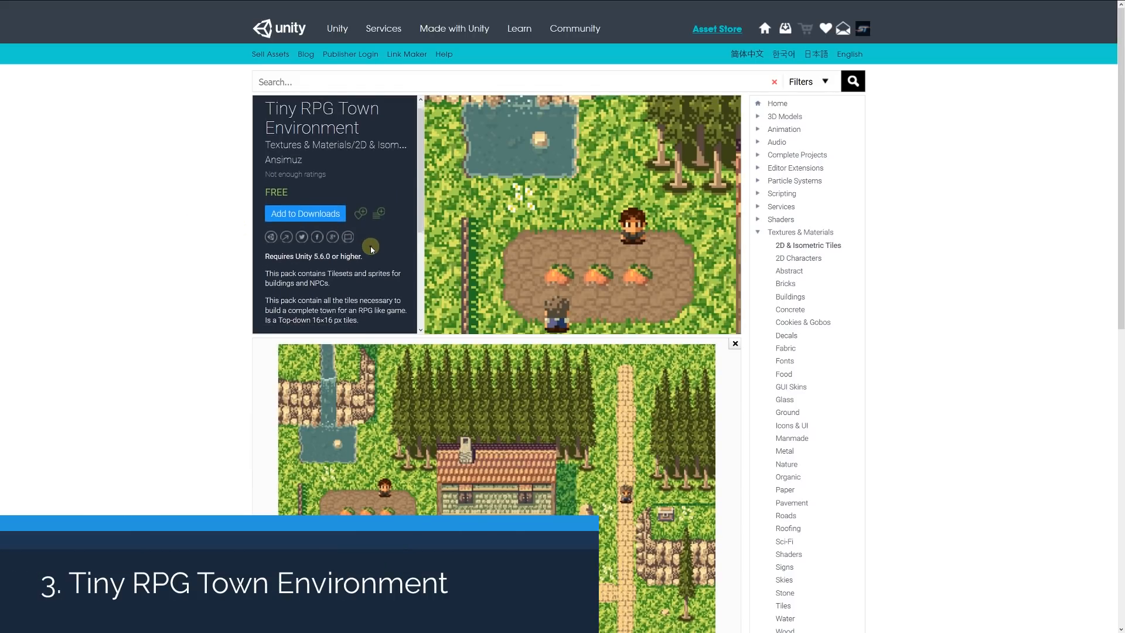
Step: Scroll through the Tiny RPG Town tile set list, from trees to rocks and flowers
{"action": "scroll", "scroll_direction": "down", "scroll_amount": 3}
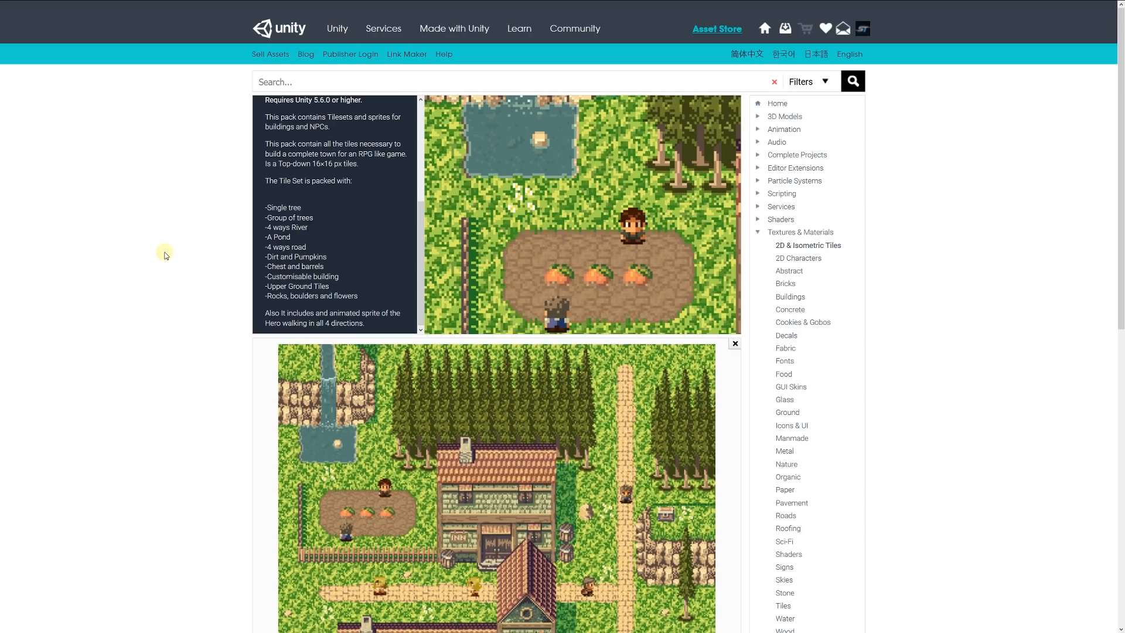
{"action": "mouse_move", "coordinate": [348, 240]}
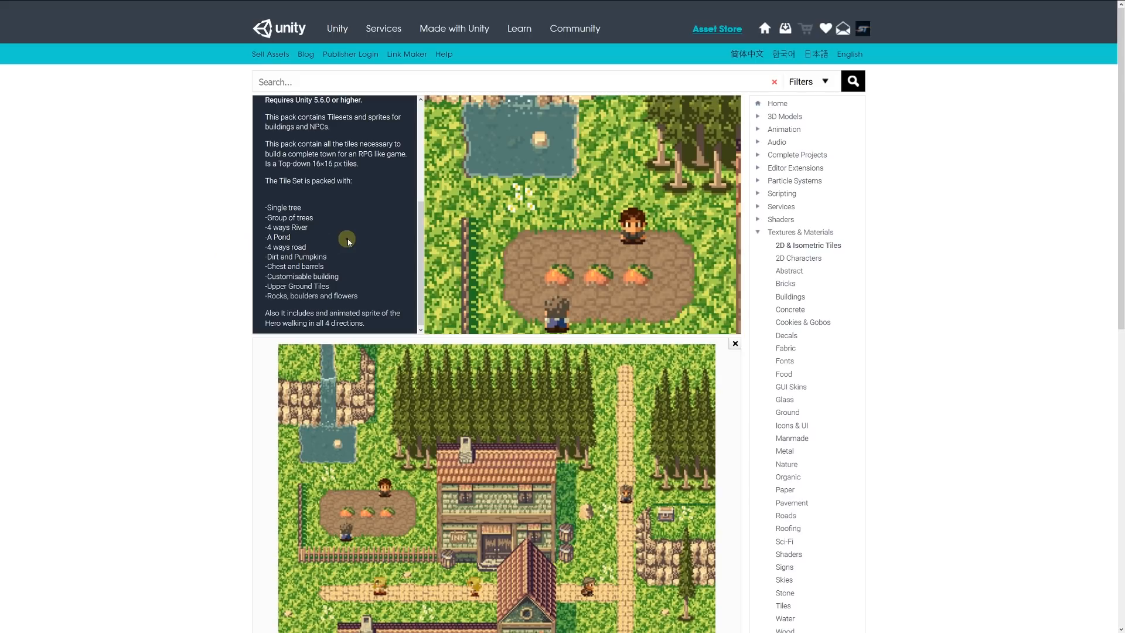
{"action": "scroll", "scroll_direction": "down", "scroll_amount": 3}
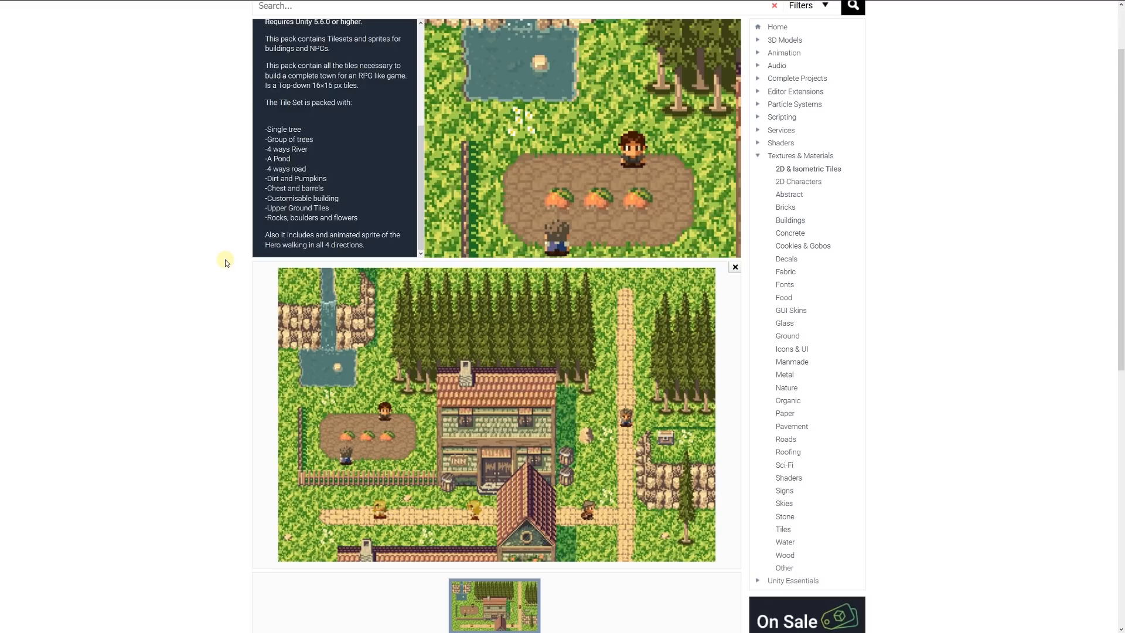
{"action": "mouse_move", "coordinate": [255, 391]}
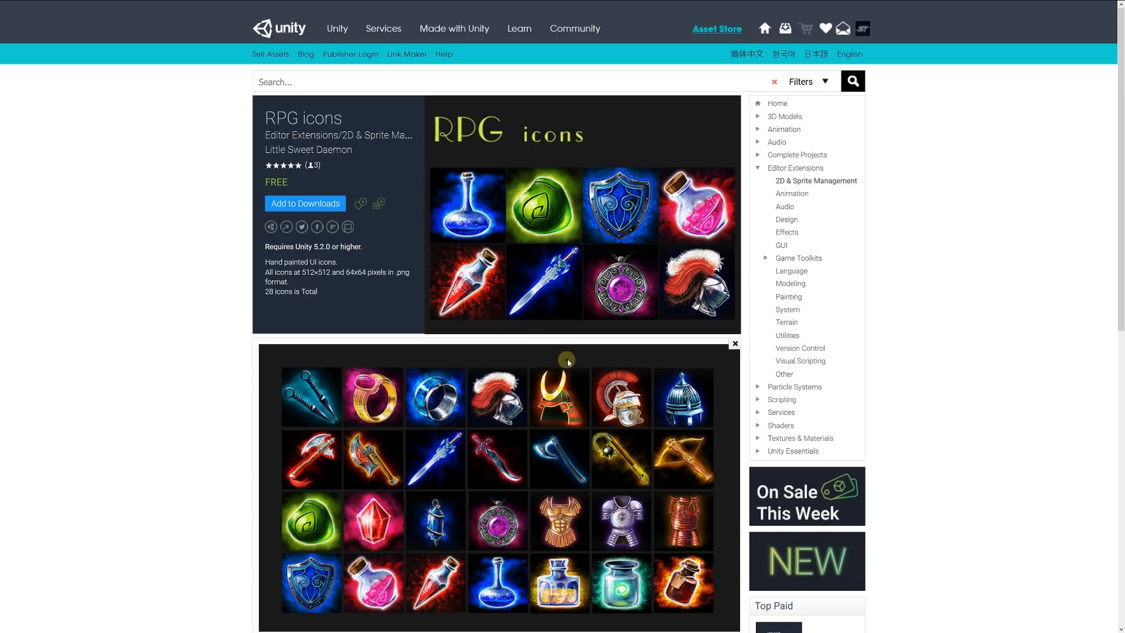
{"action": "mouse_move", "coordinate": [479, 431]}
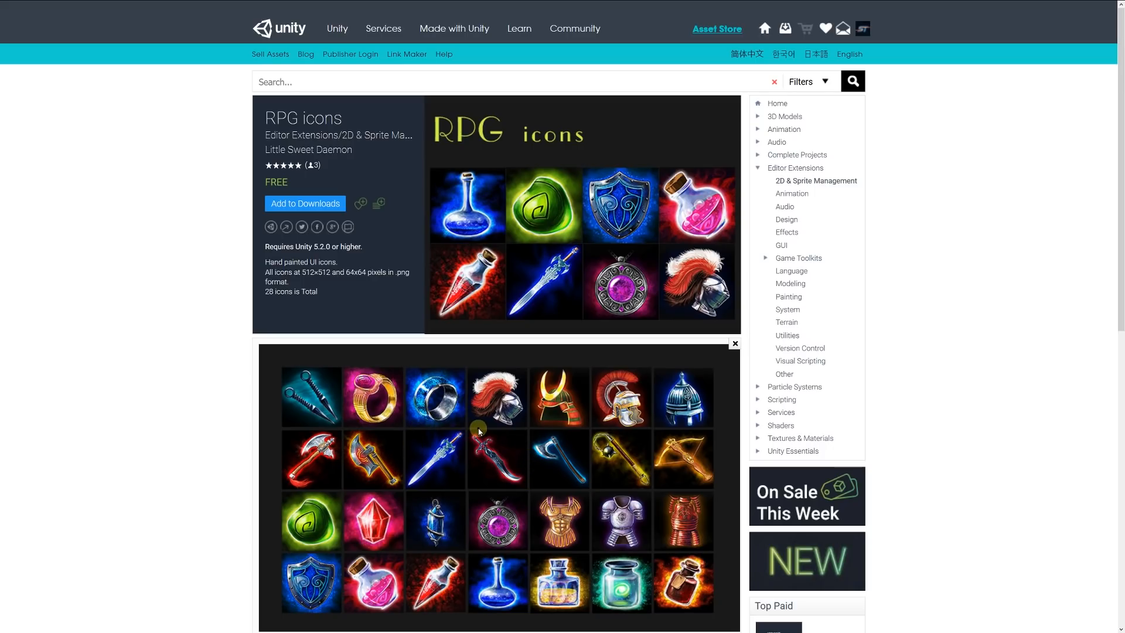
{"action": "mouse_move", "coordinate": [460, 584]}
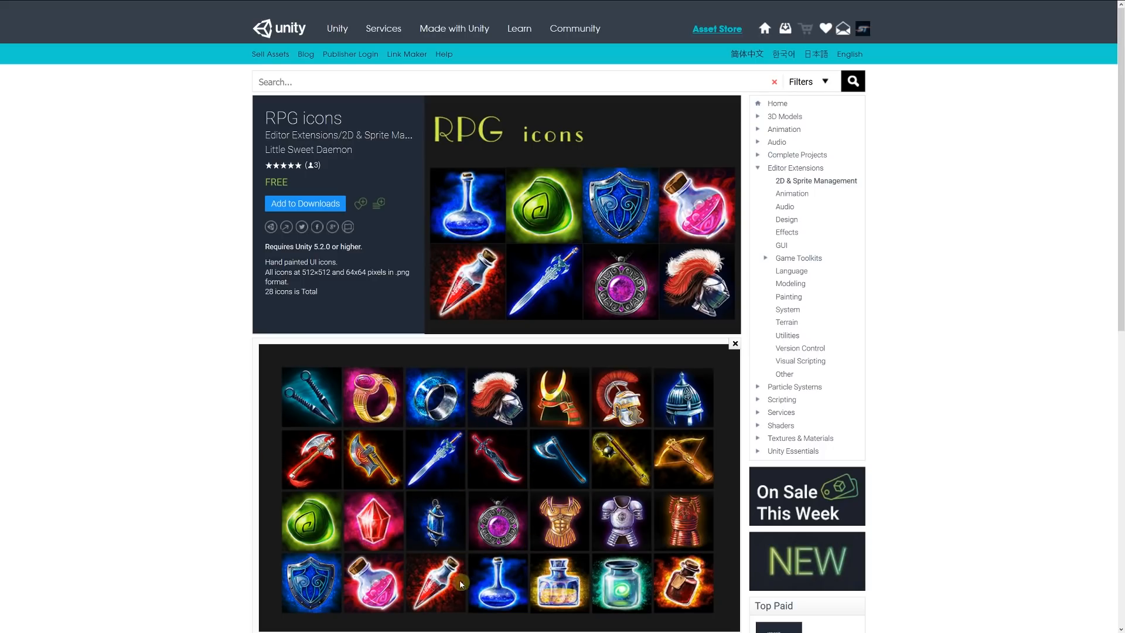
{"action": "mouse_move", "coordinate": [378, 387]}
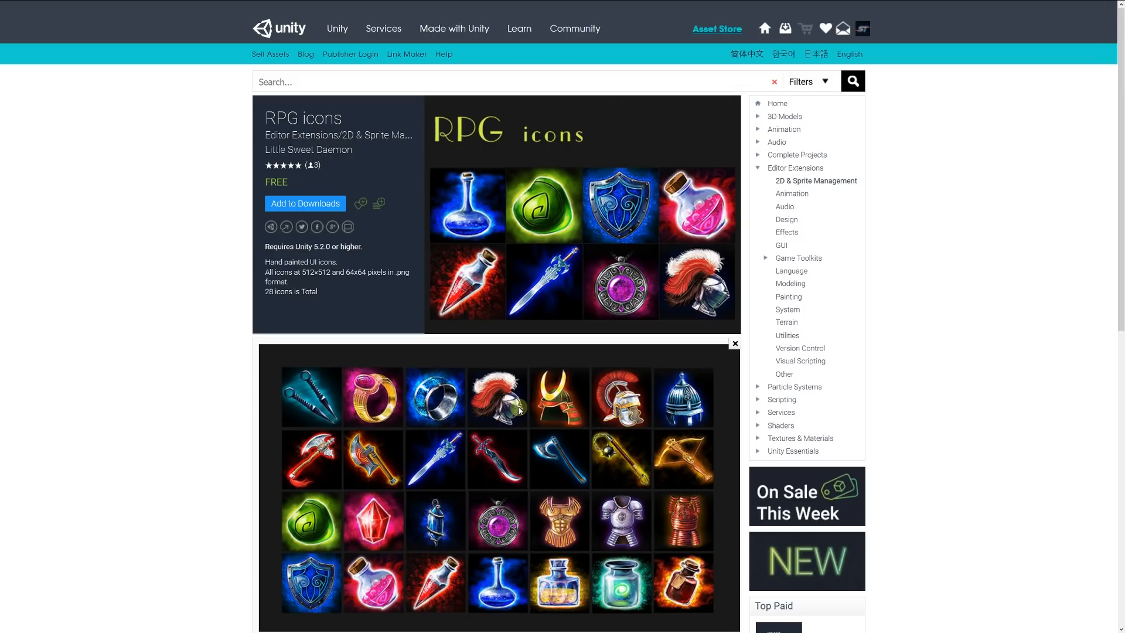
{"action": "mouse_move", "coordinate": [171, 304]}
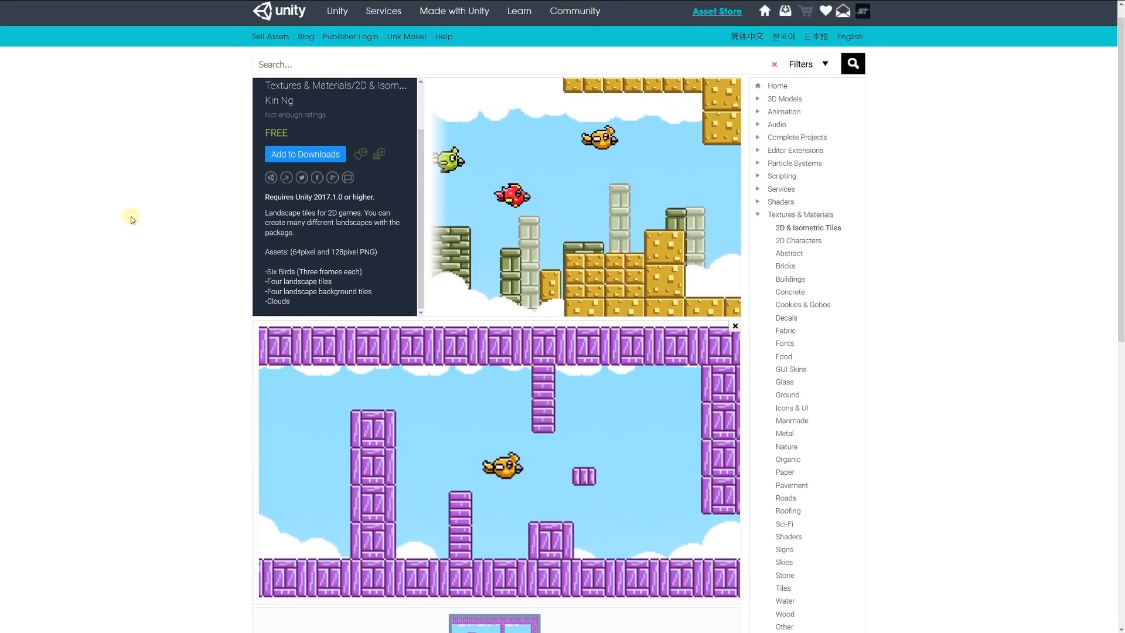
Step: Scroll the Kin Ng 2D landscape tiles page to its birds, tiles and clouds details
{"action": "scroll", "scroll_direction": "down", "scroll_amount": 3}
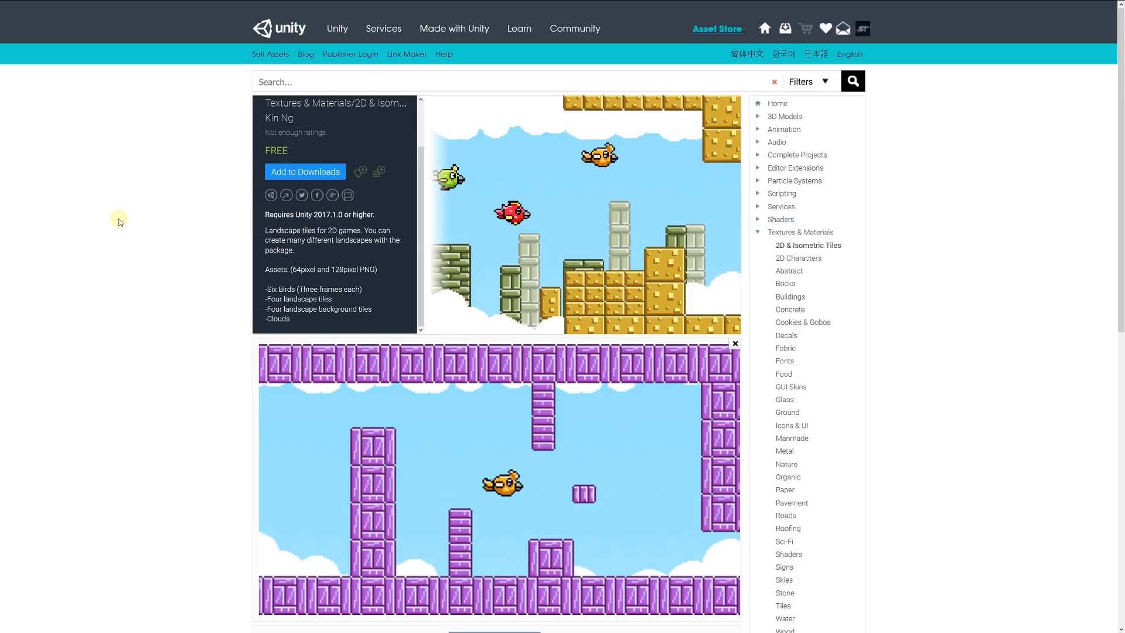
{"action": "mouse_move", "coordinate": [185, 280]}
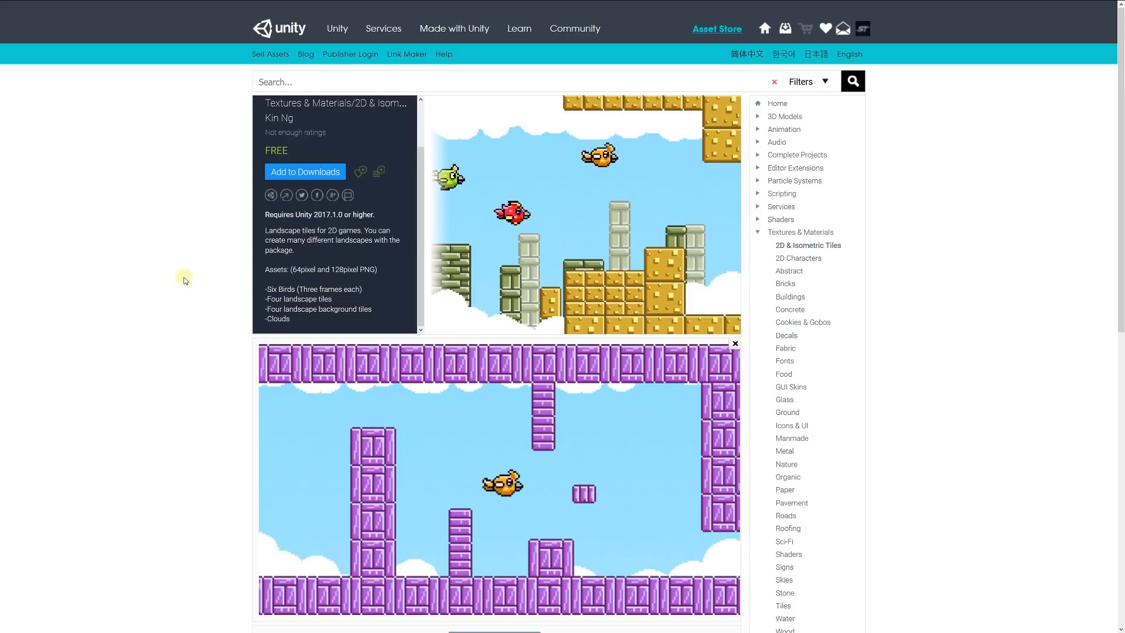
{"action": "mouse_move", "coordinate": [148, 278]}
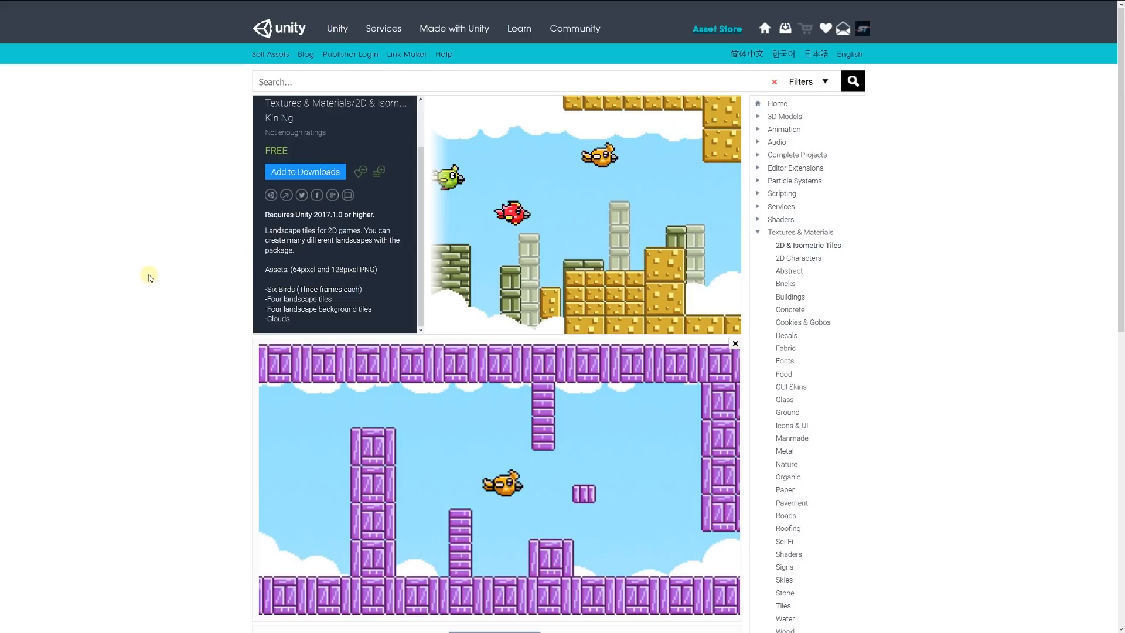